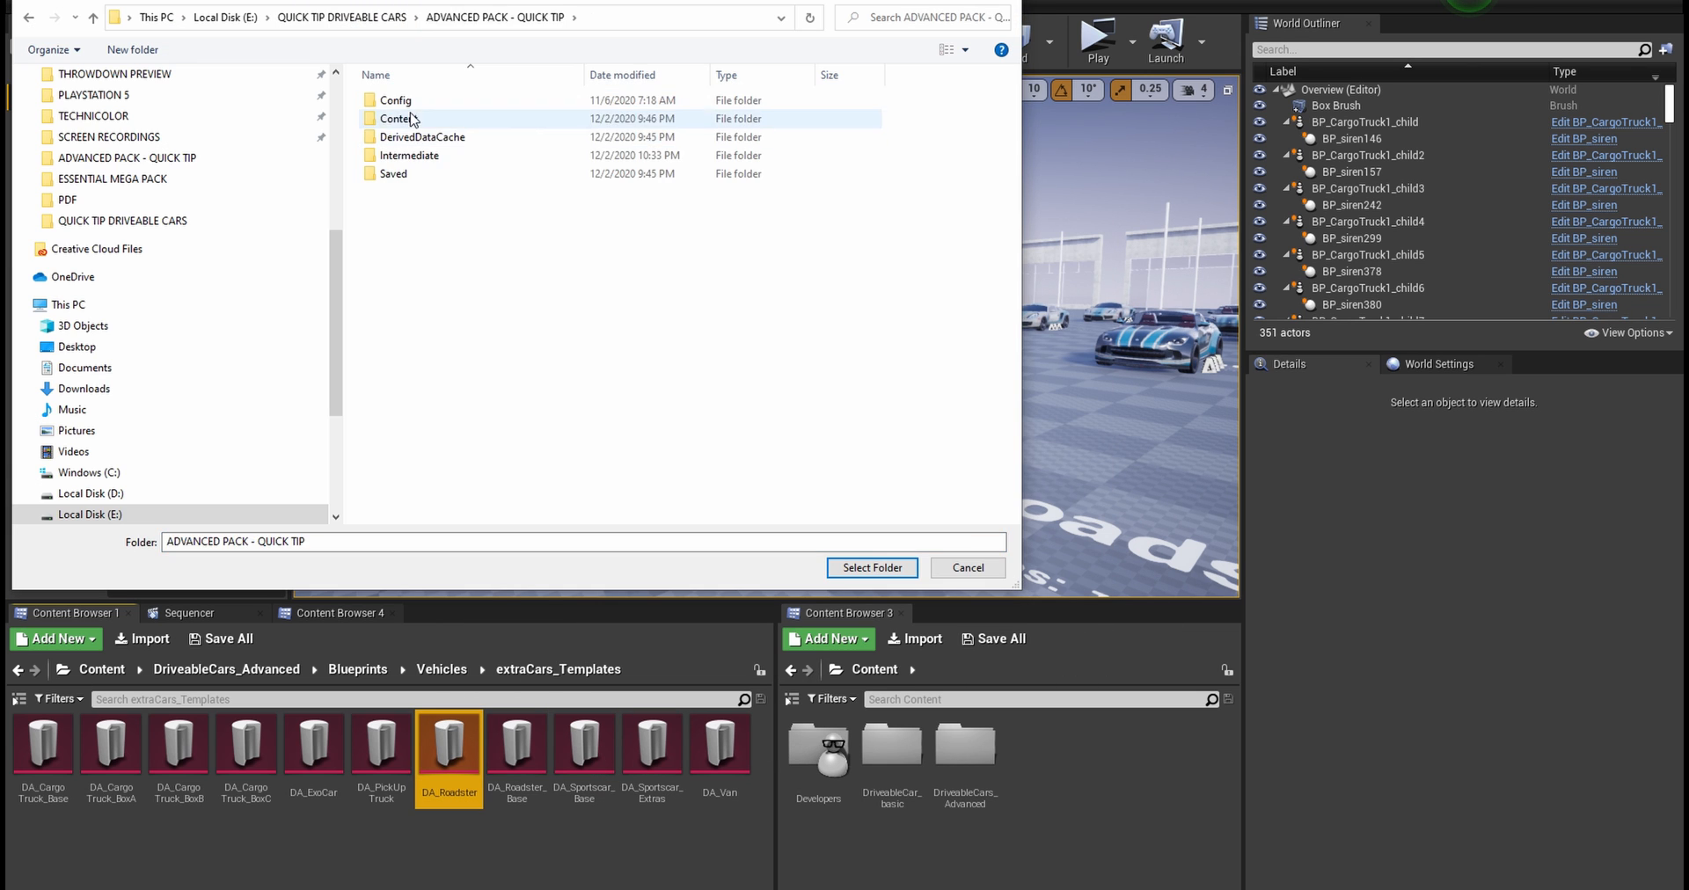
Set the roadster's Config Template to DA_Roadster and apply the car configuration
{"action": "left_click", "coordinate": [872, 568]}
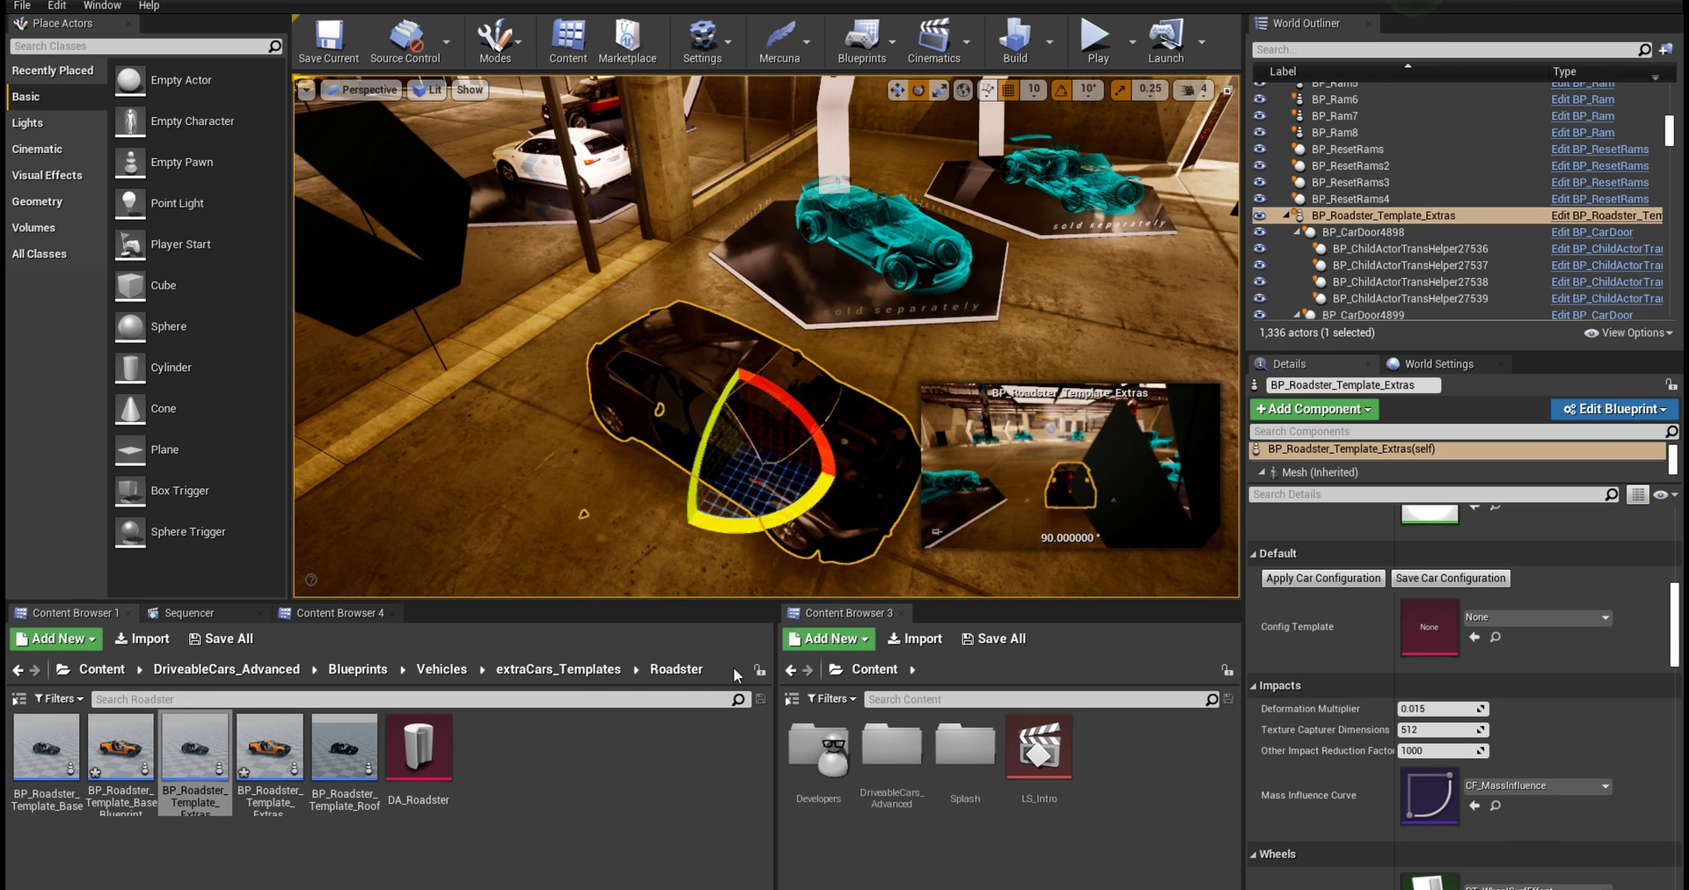
{"action": "left_click", "coordinate": [1322, 579]}
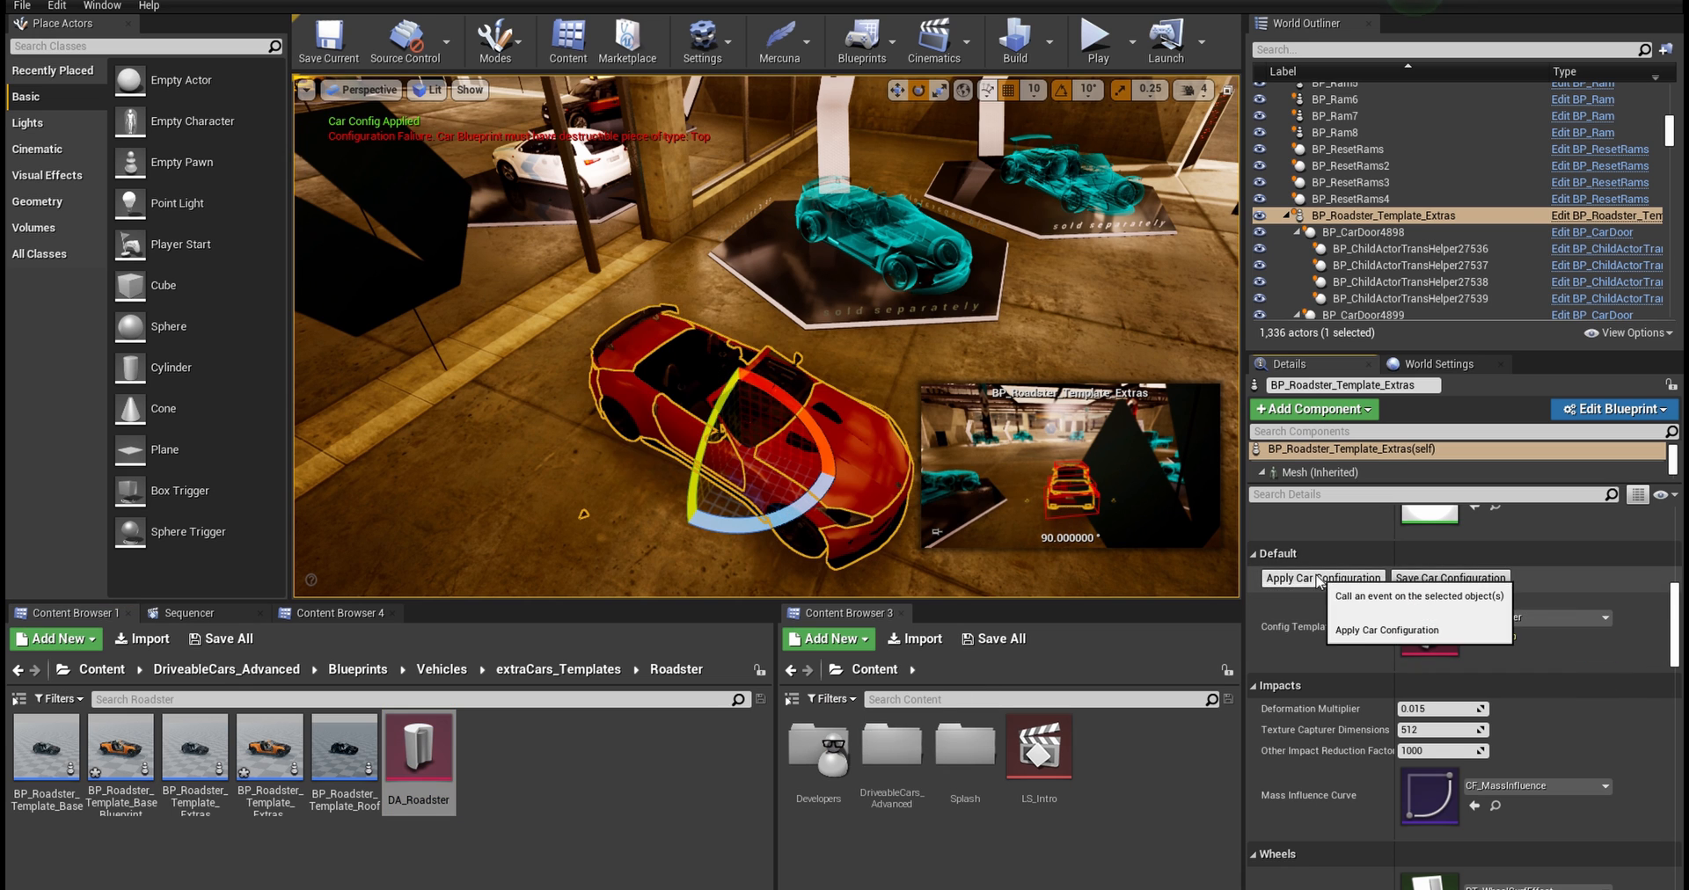
{"action": "left_click", "coordinate": [1322, 578]}
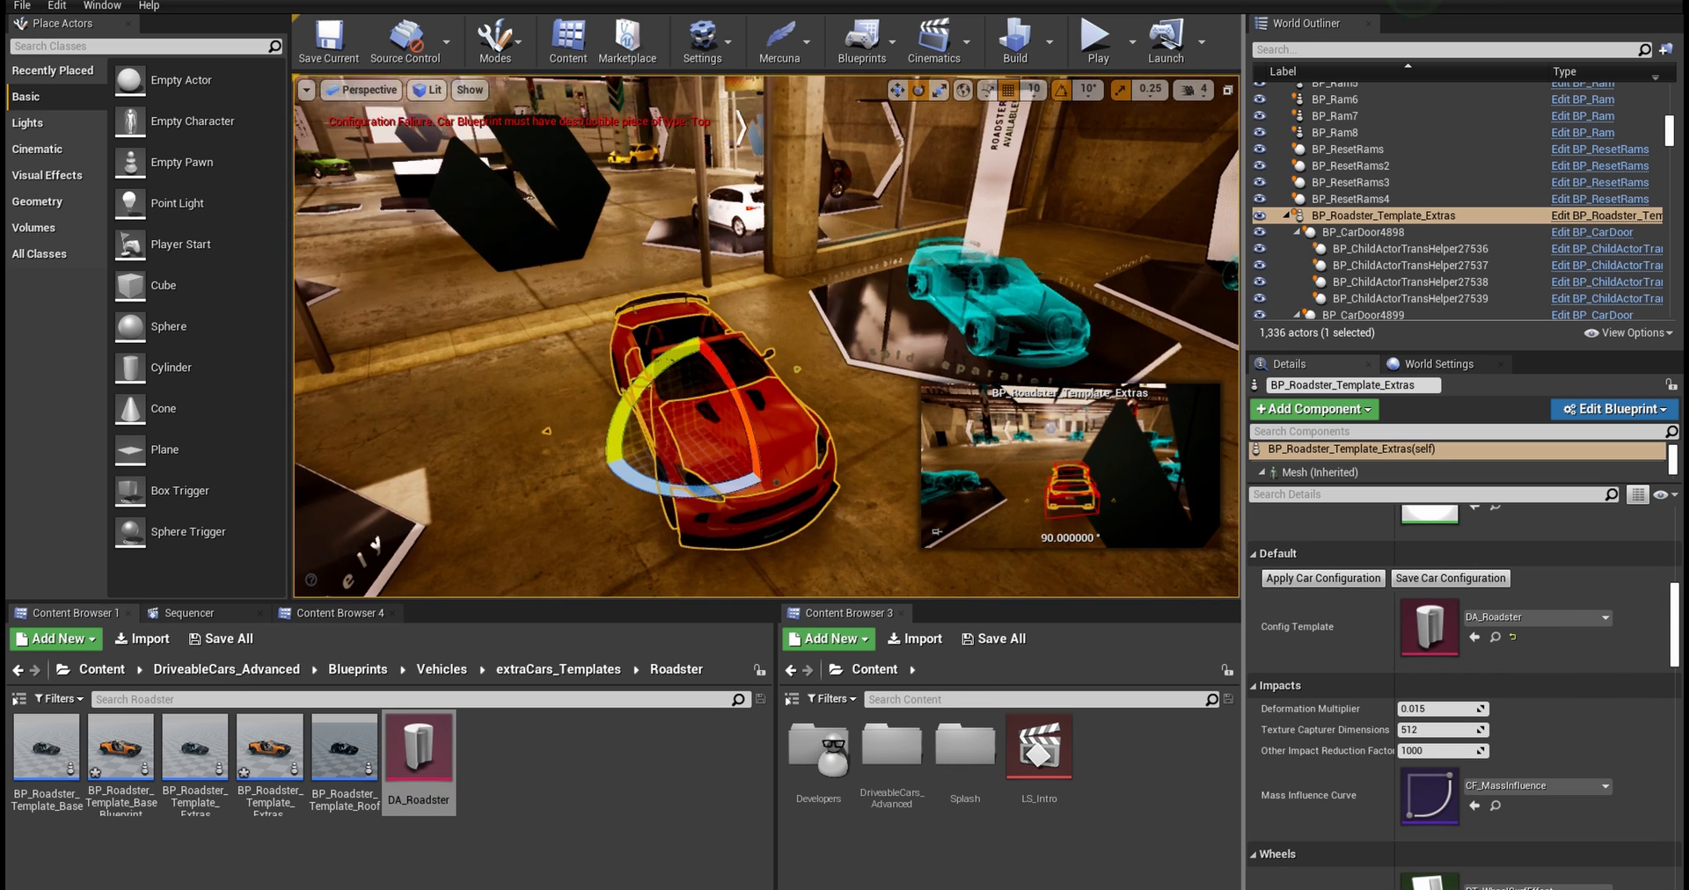
Convert the roadster to a new blueprint subclass saved in the Roadster folder
{"action": "left_click", "coordinate": [1094, 234]}
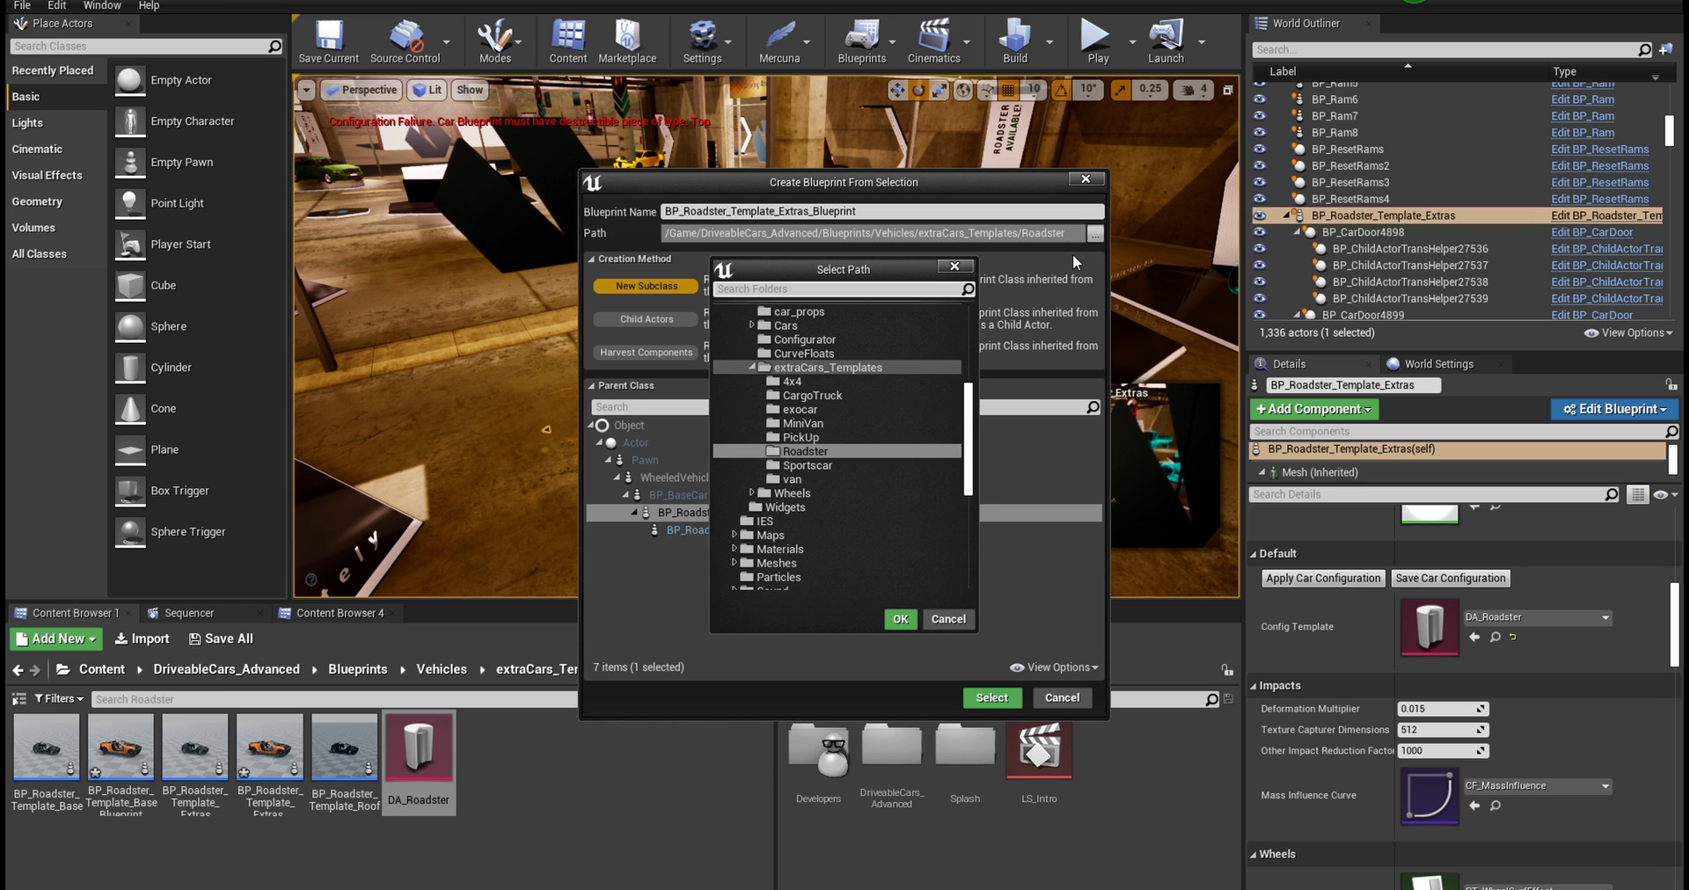
{"action": "left_click", "coordinate": [826, 367]}
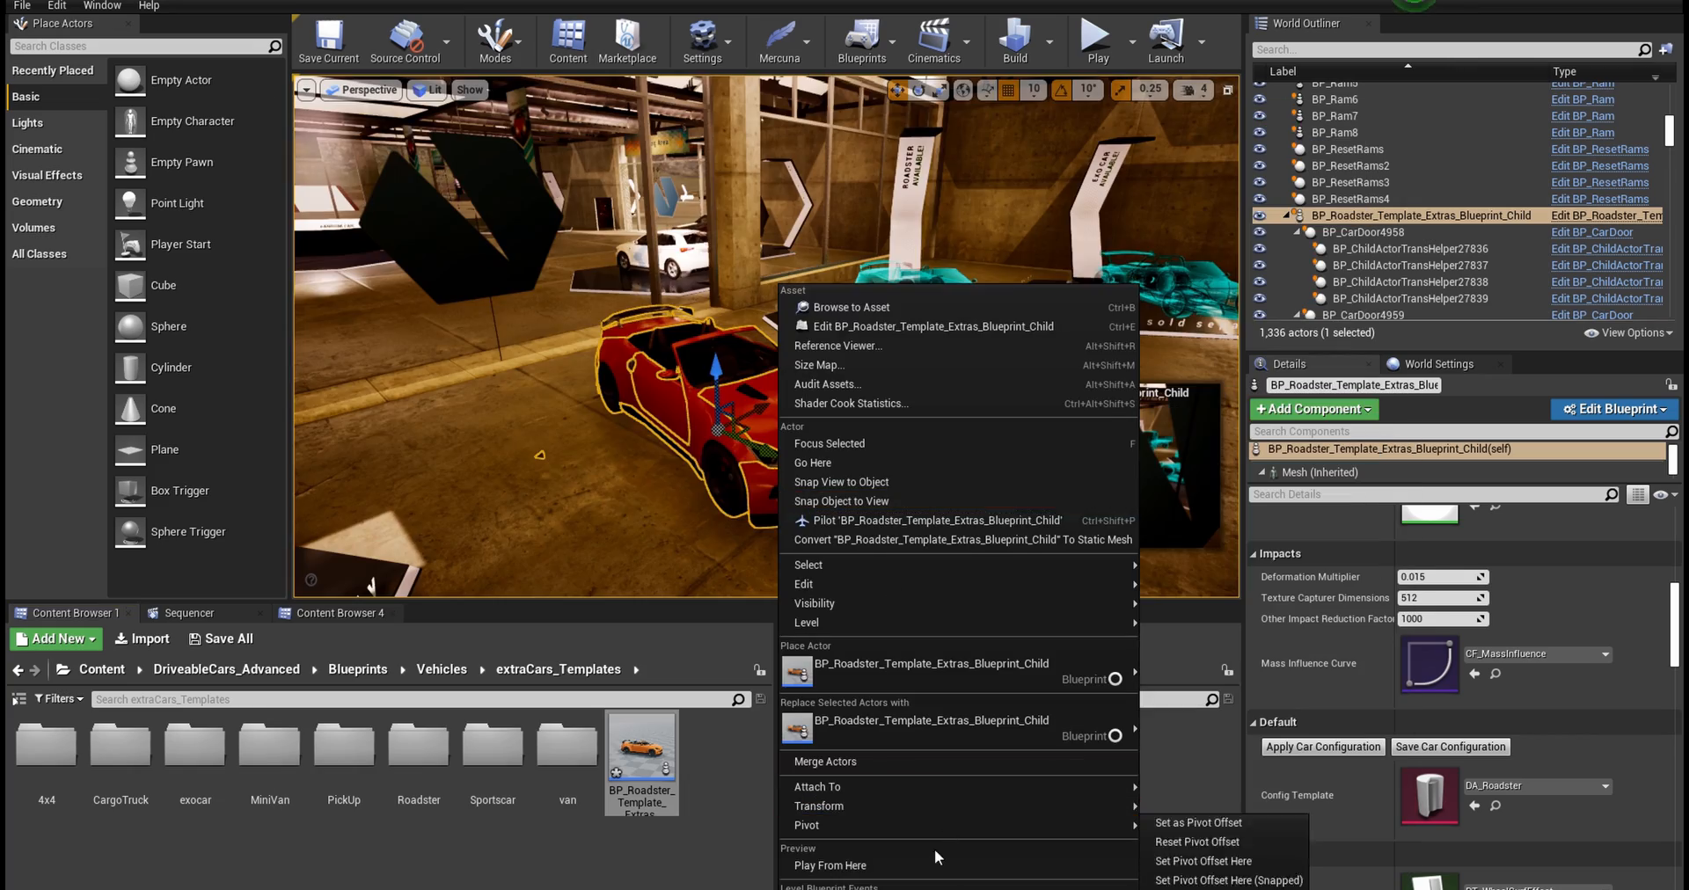
Close Editor Preferences and start a Play-in-Editor session to drive the roadster
{"action": "left_click", "coordinate": [829, 866]}
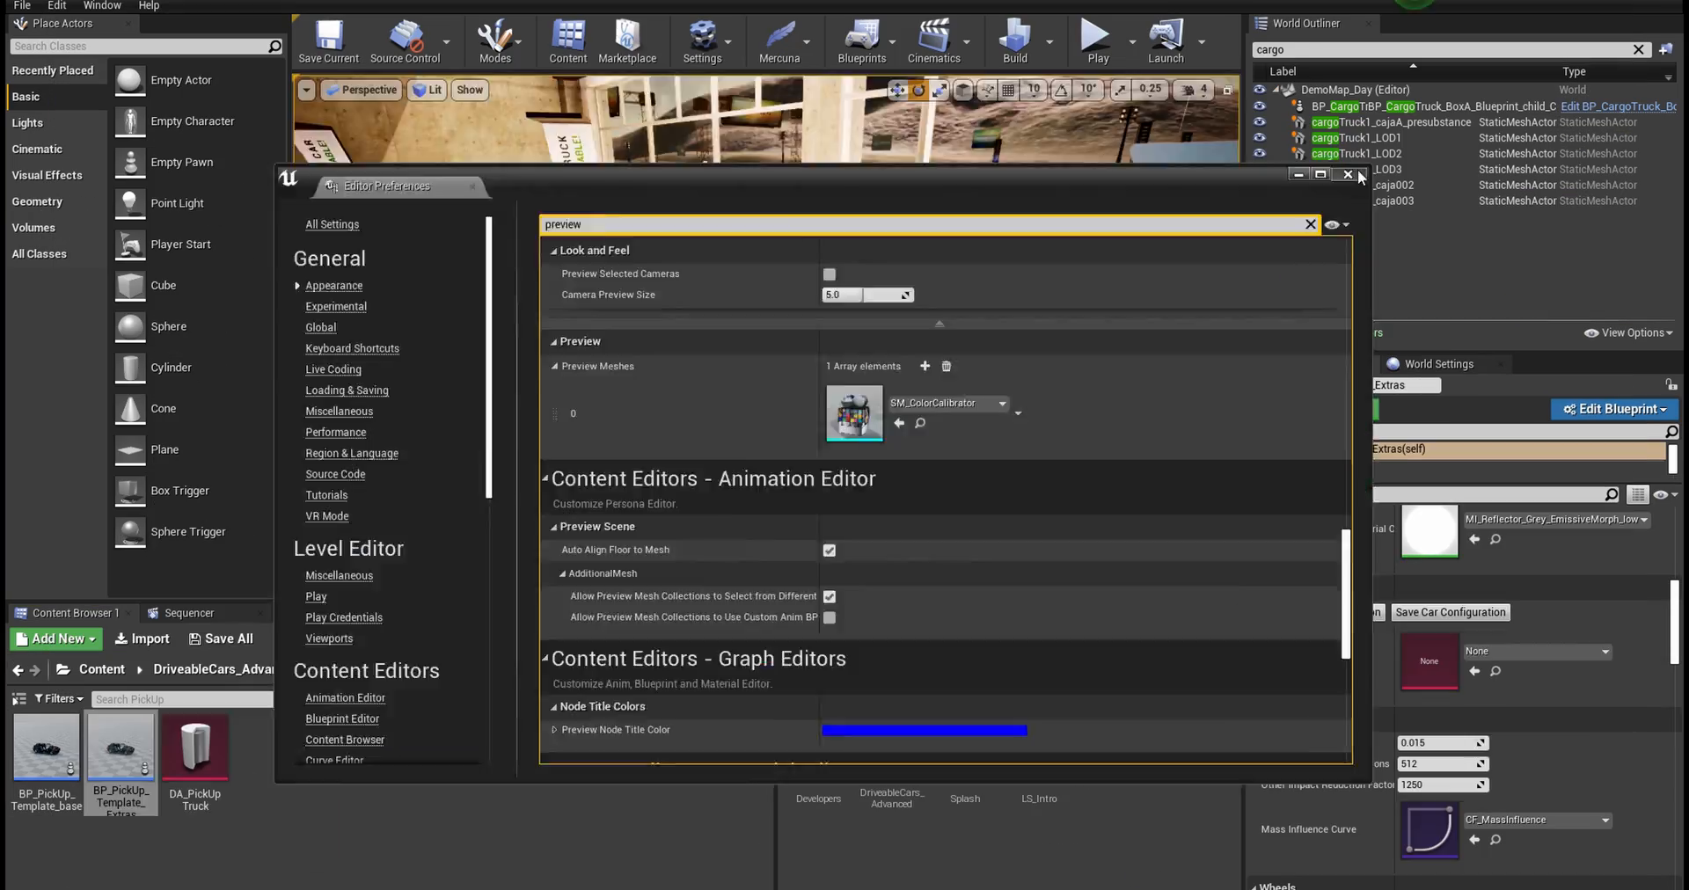
{"action": "left_click", "coordinate": [1095, 42]}
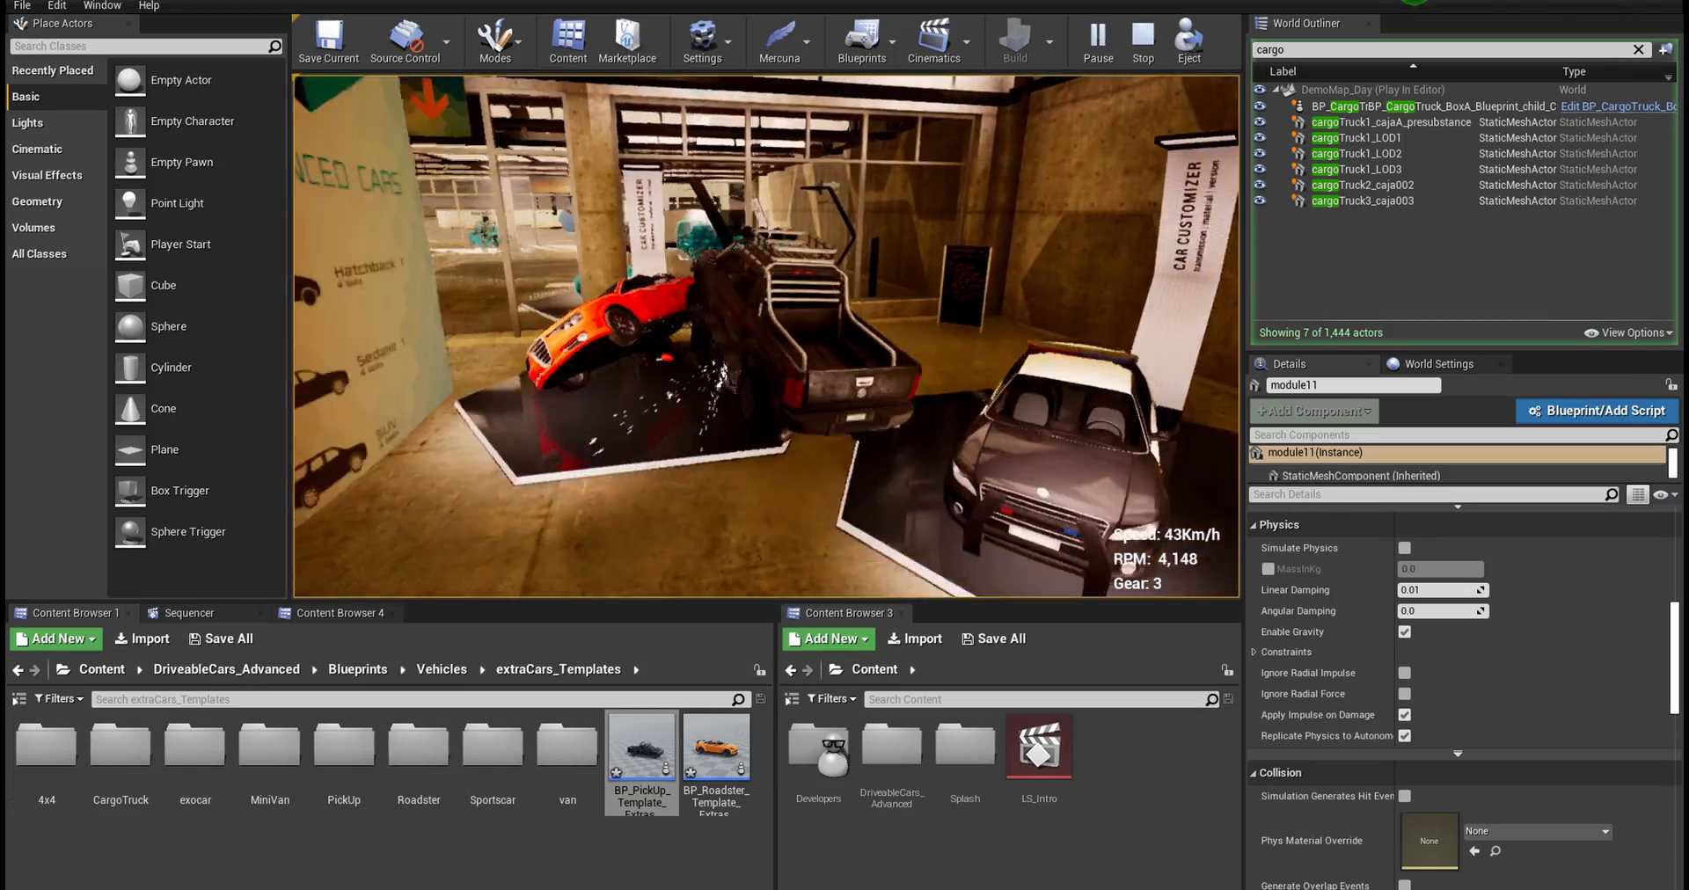